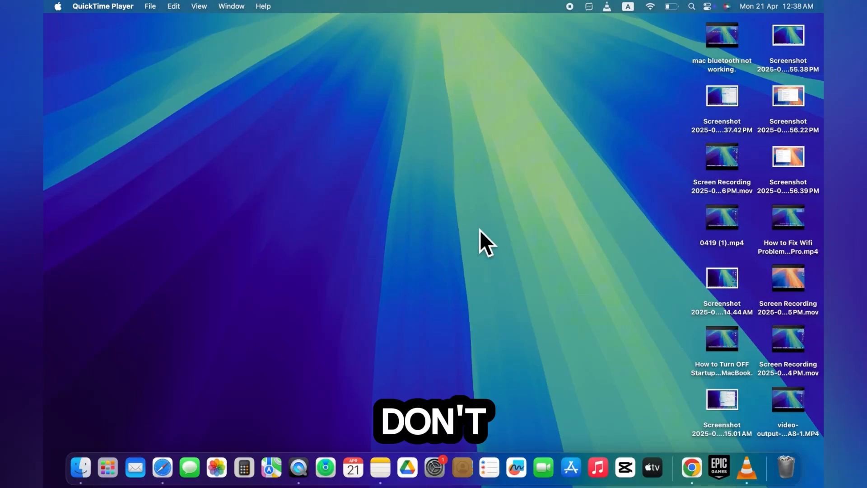
pyautogui.moveTo(486, 160)
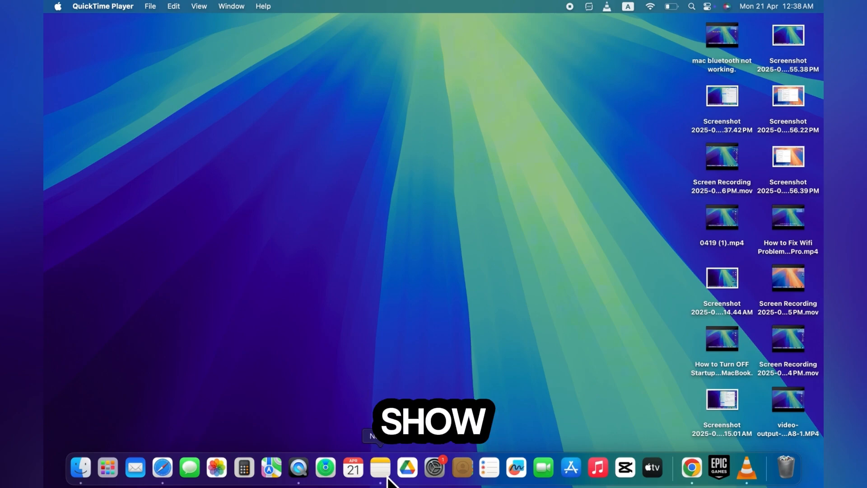
# Check the Notes app, find it empty, and close its window.
pyautogui.click(380, 466)
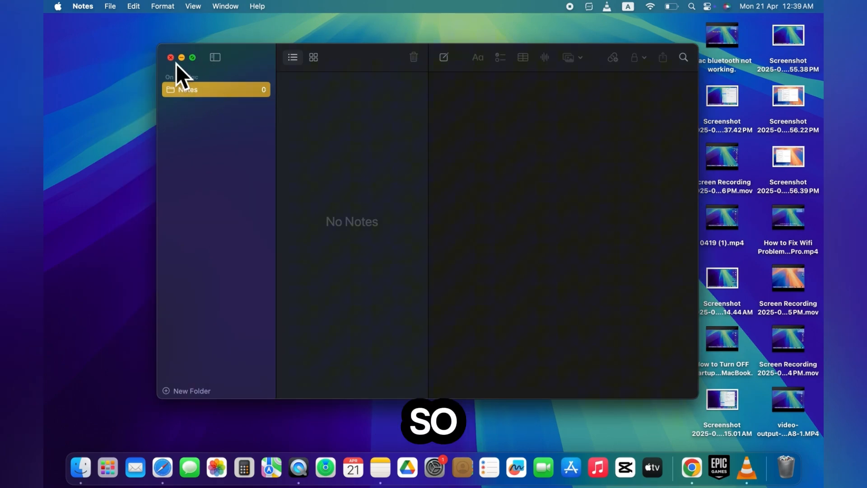
pyautogui.click(170, 58)
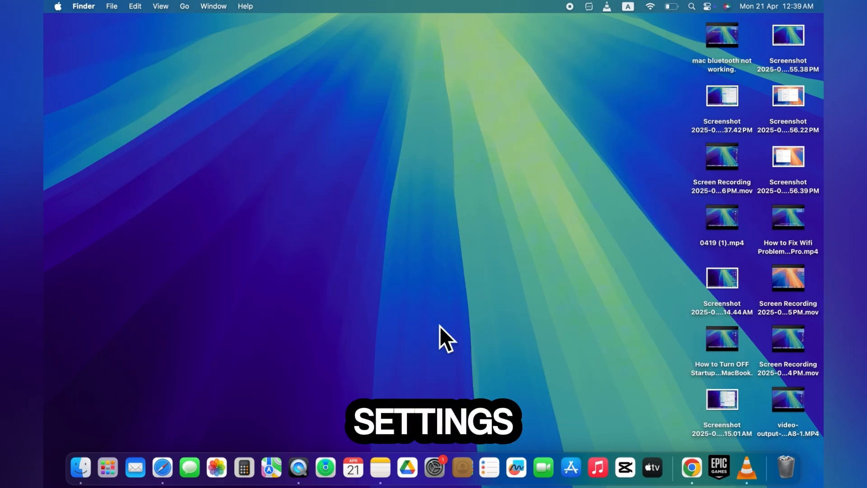
# Go to System Settings > Apple Account > iCloud to see apps saved to iCloud.
pyautogui.click(434, 467)
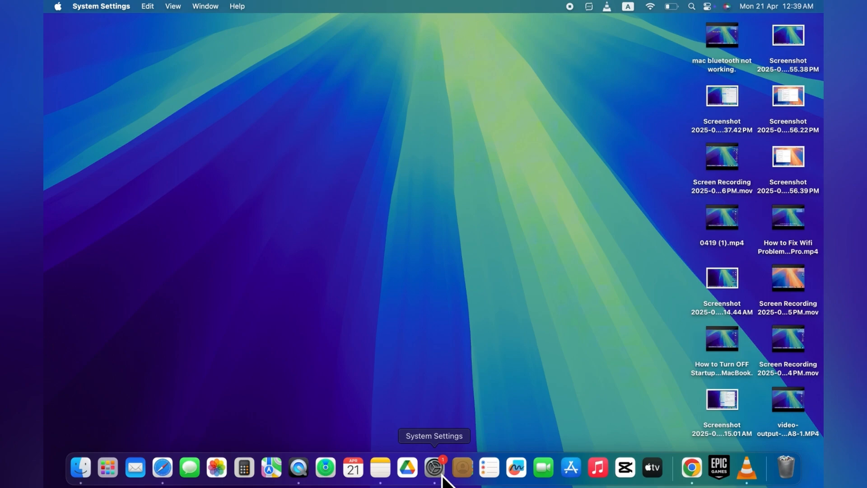
pyautogui.click(433, 467)
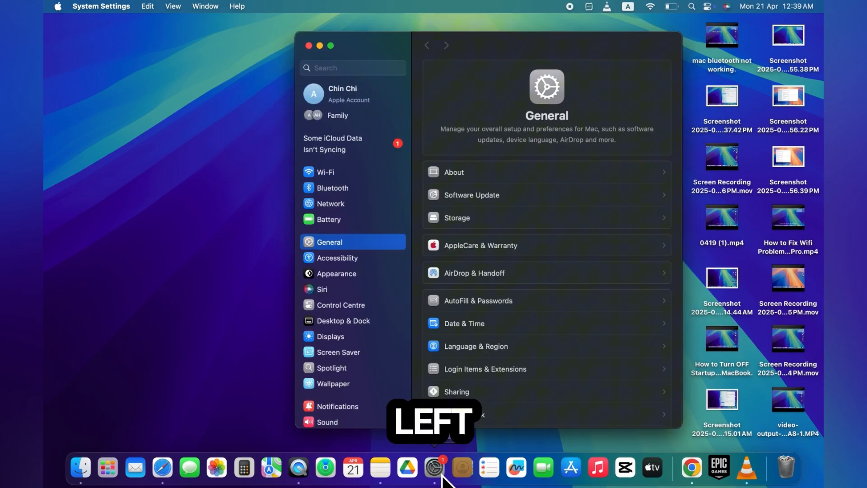
pyautogui.moveTo(354, 105)
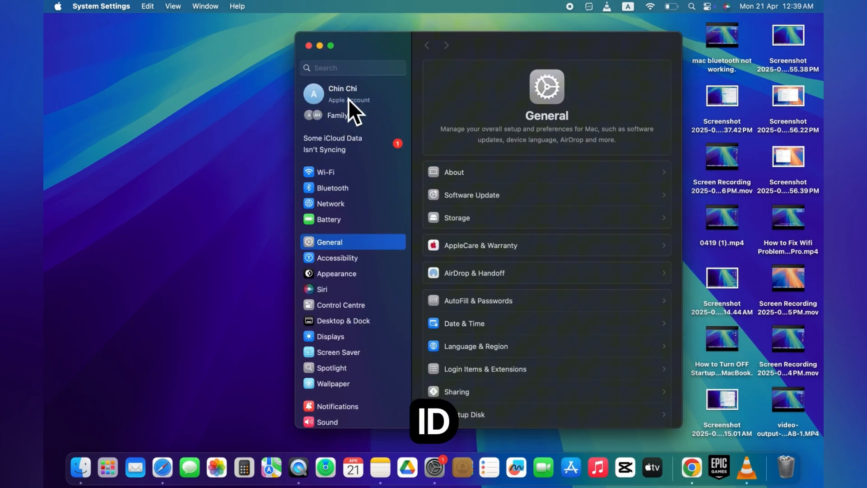
pyautogui.click(352, 93)
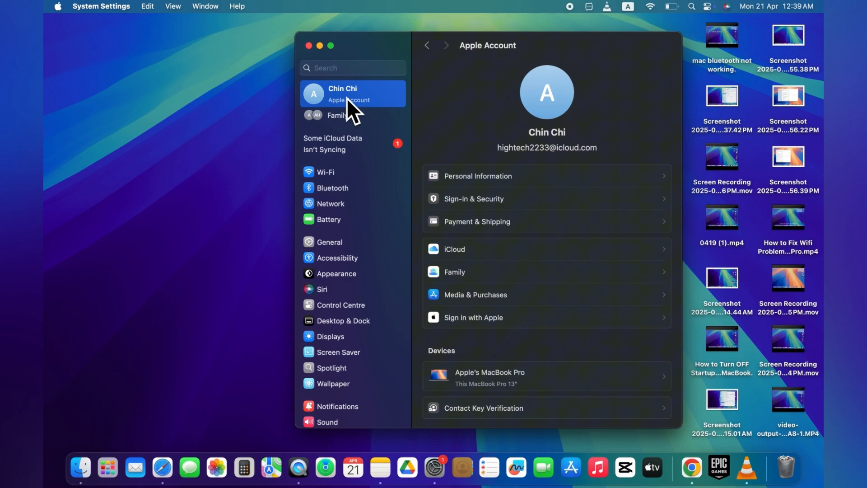
pyautogui.scroll(-3)
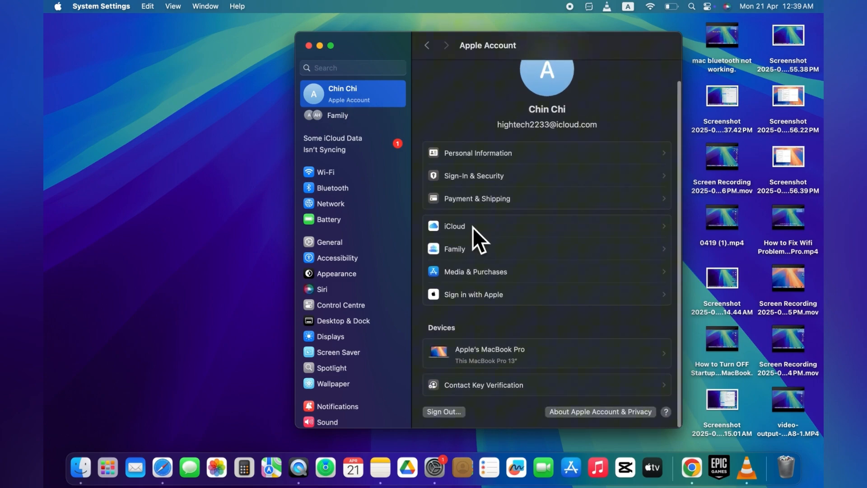
pyautogui.click(453, 226)
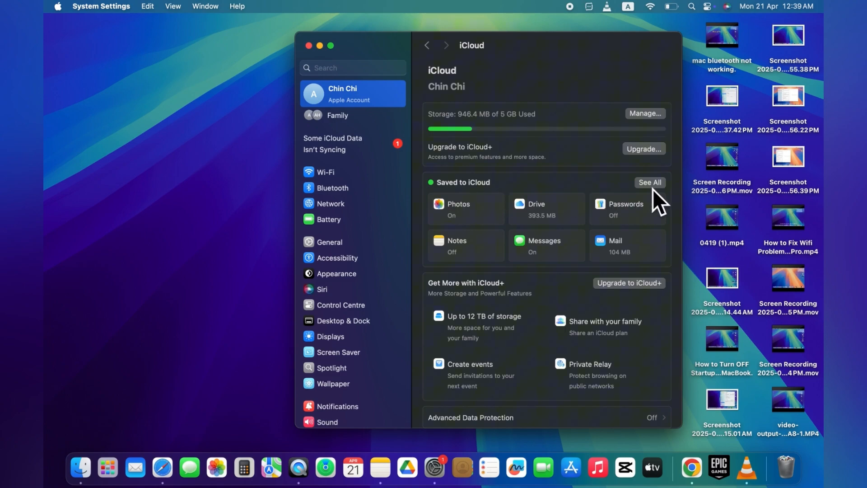
# Under See All, switch on 'Sync this Mac' for Notes and return to the app list.
pyautogui.click(649, 182)
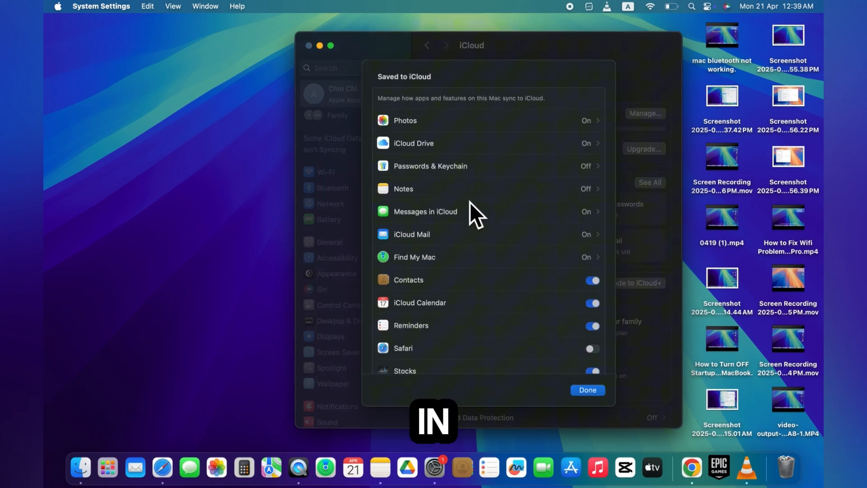
pyautogui.moveTo(423, 199)
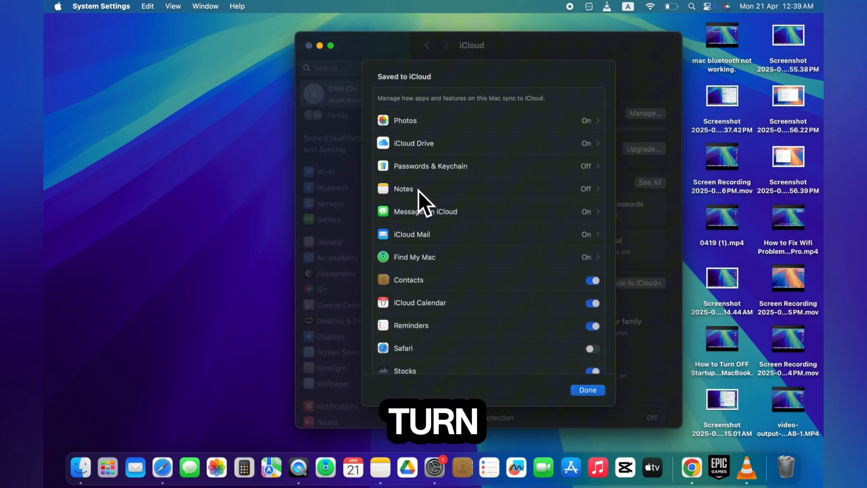
pyautogui.click(404, 188)
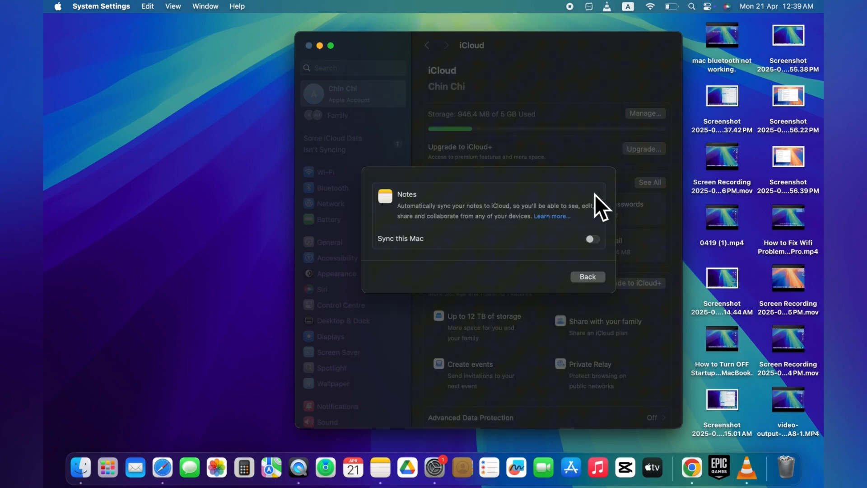
pyautogui.moveTo(598, 262)
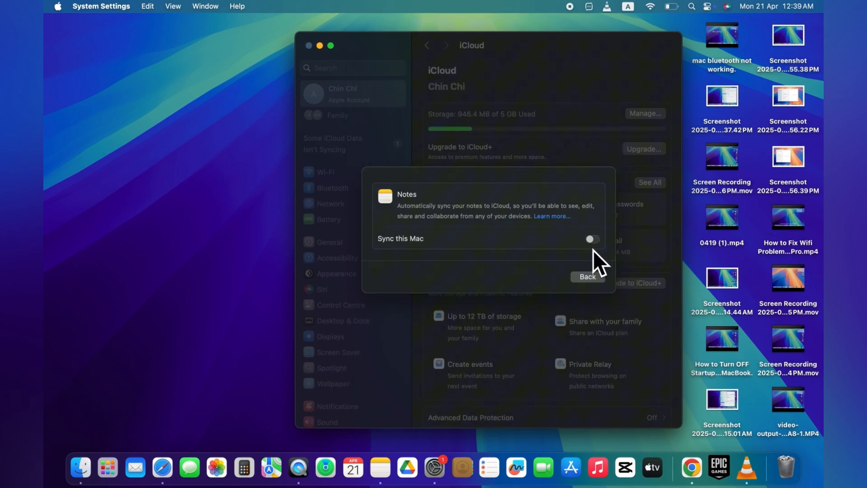
pyautogui.click(590, 238)
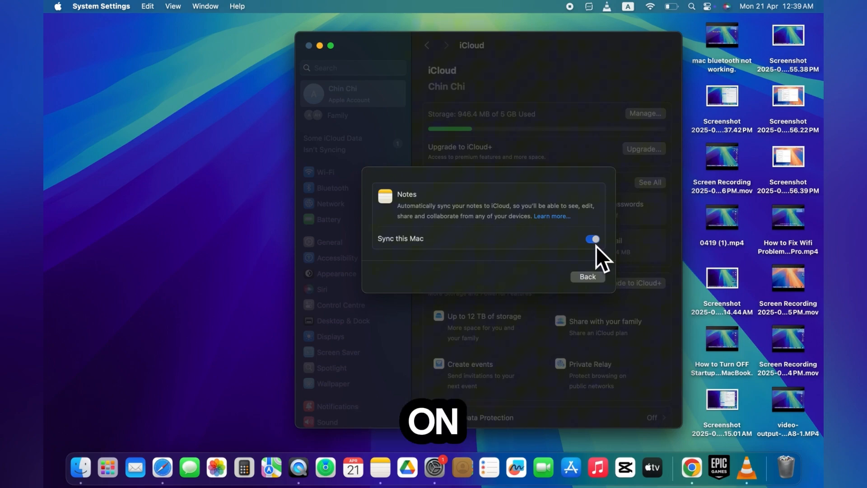
pyautogui.click(587, 276)
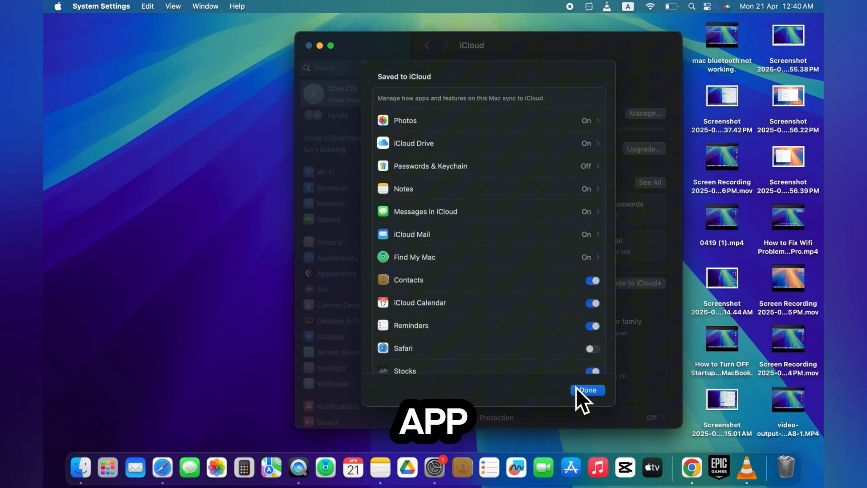
# Close the Saved to iCloud sheet and reopen Notes to see the synced 2023 notes.
pyautogui.click(585, 390)
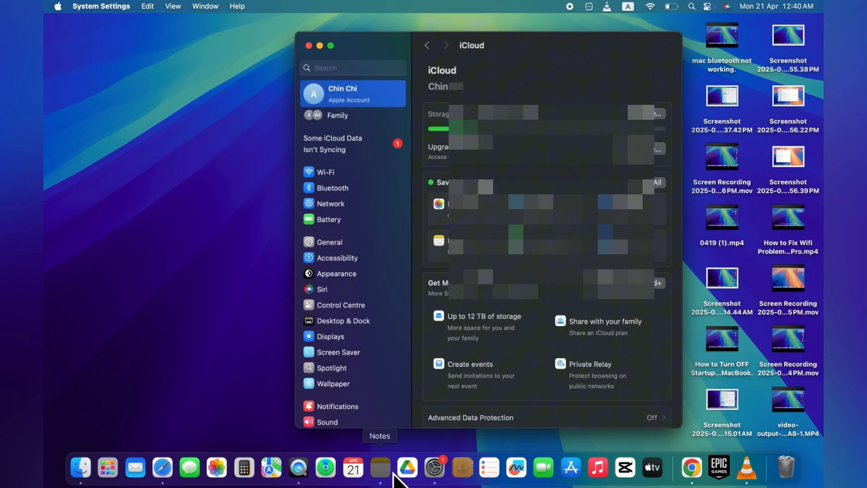
pyautogui.click(381, 466)
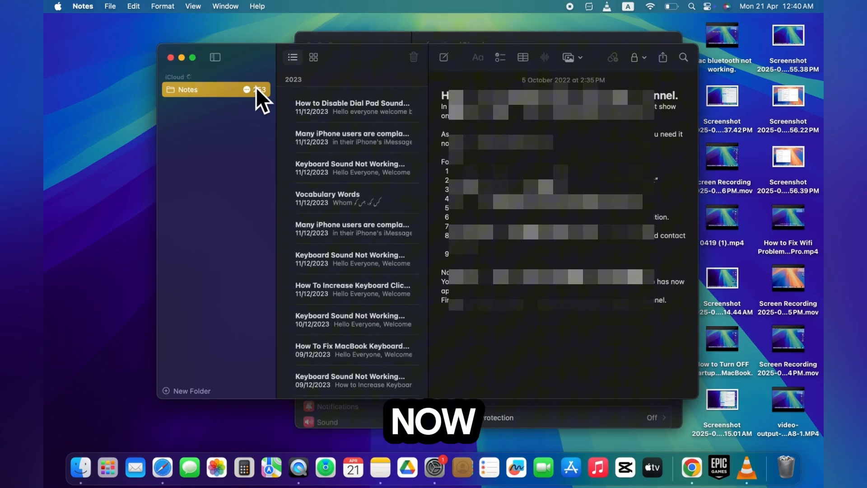